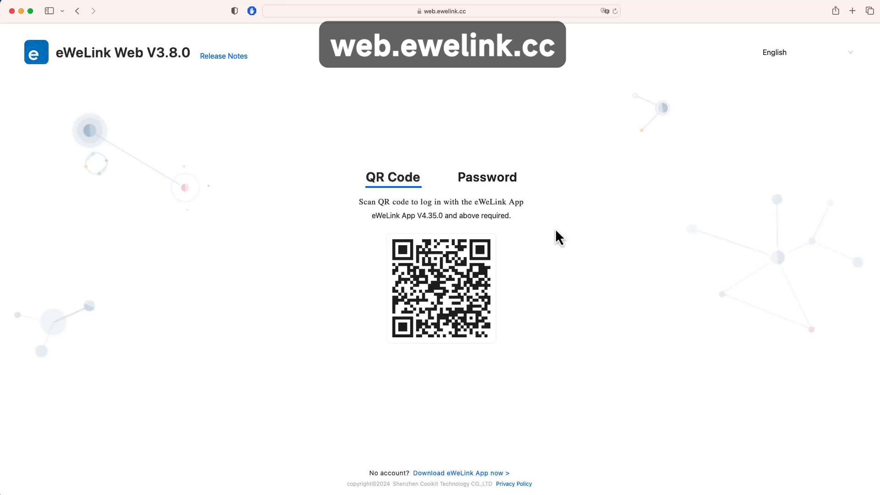
# - Sign in so the My Home device dashboard with unassigned and Wi-Fi devices appears
pyautogui.click(774, 52)
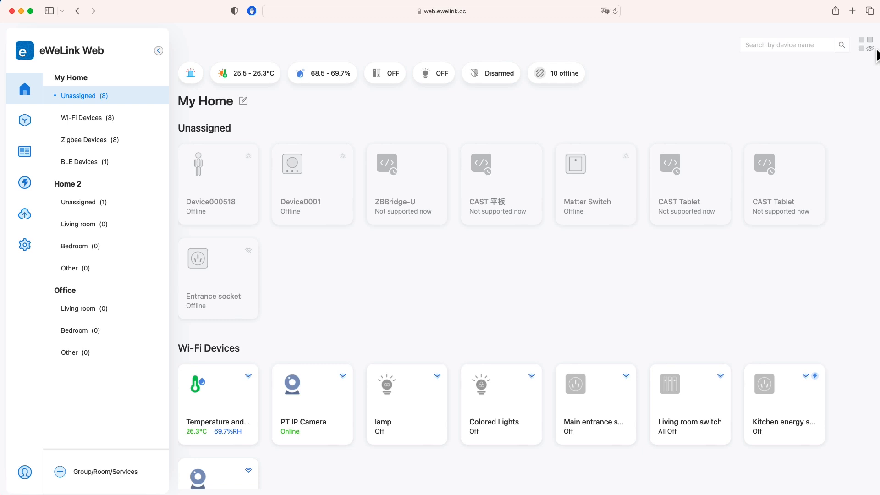
# - Switch the Zigbee Air Quality Sensors tile to show µg/m³ air-quality readings
pyautogui.scroll(-3)
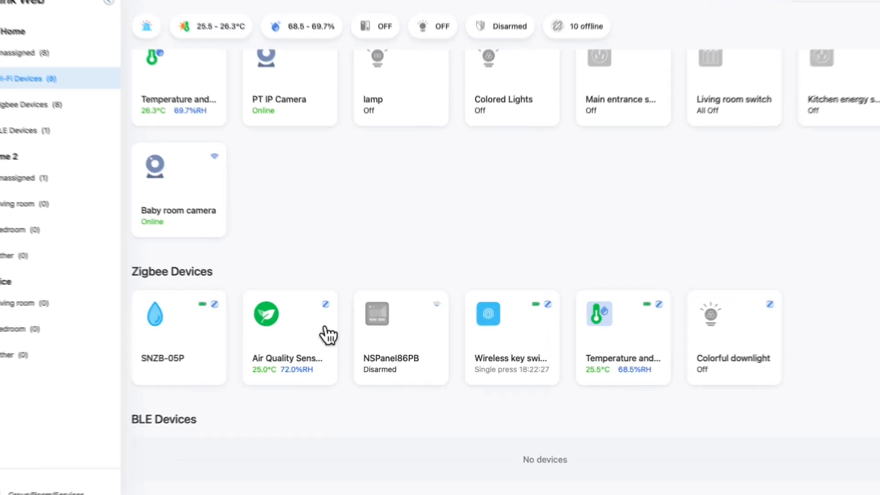
pyautogui.click(289, 328)
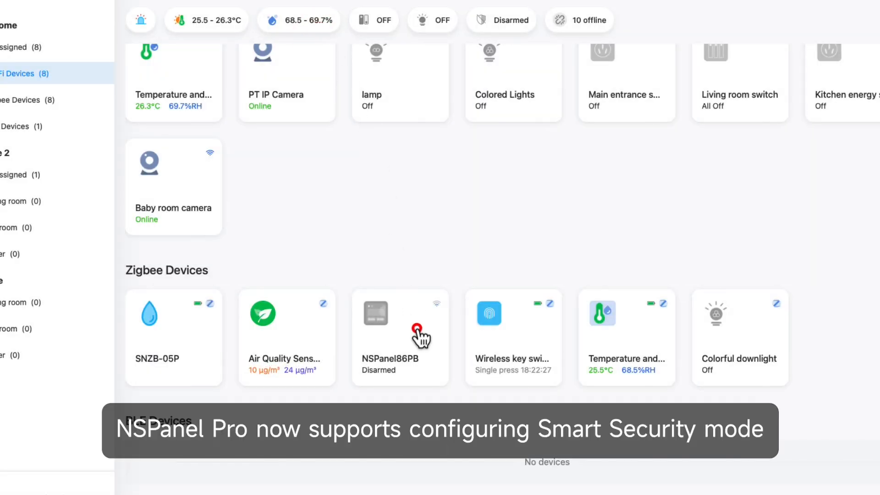
pyautogui.click(399, 336)
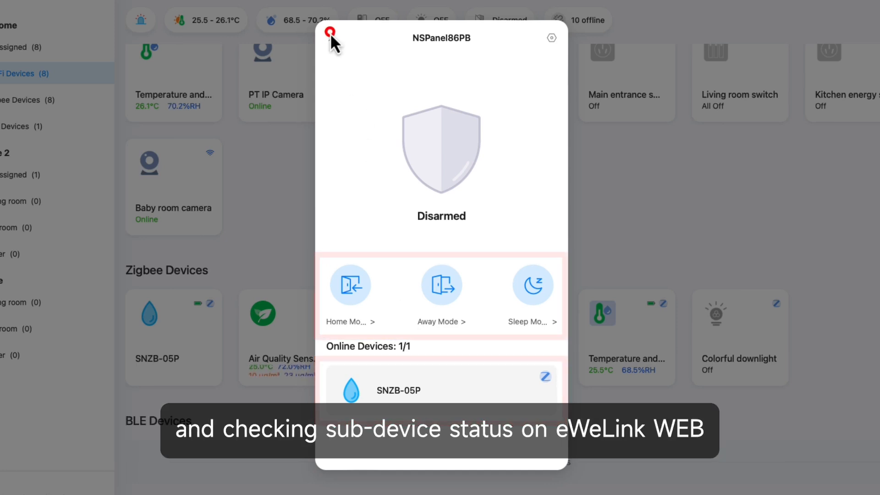
pyautogui.click(330, 31)
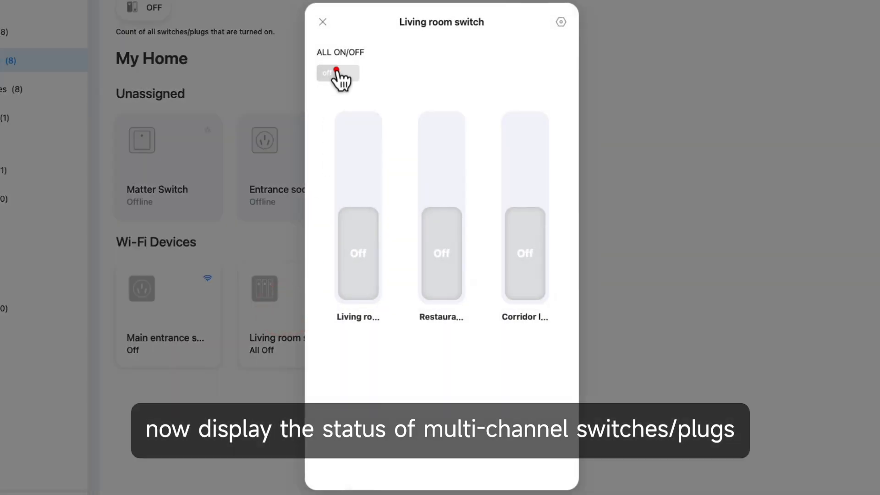
# - Turn every Living room switch channel on via ALL ON/OFF, then move to Scenes
pyautogui.click(336, 73)
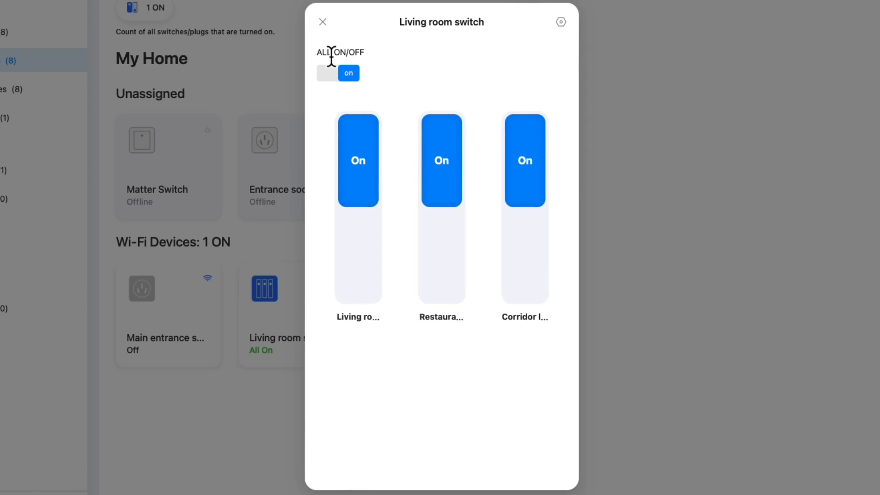
pyautogui.click(322, 22)
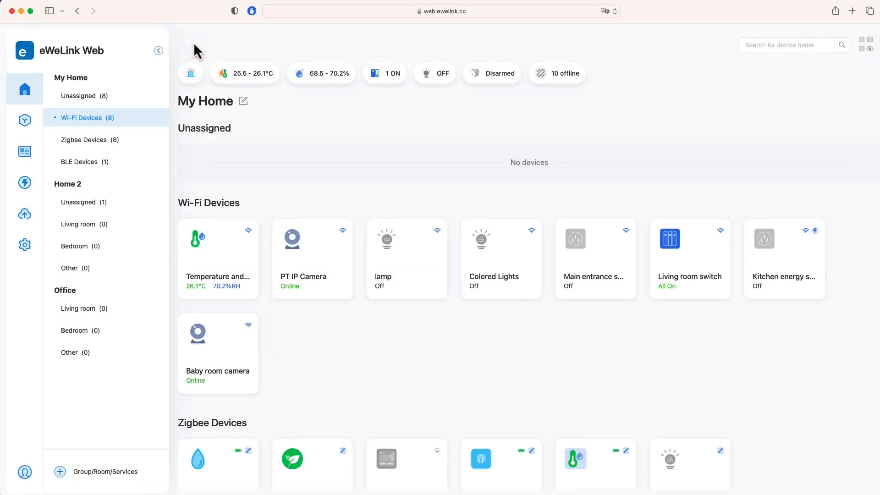
pyautogui.click(25, 120)
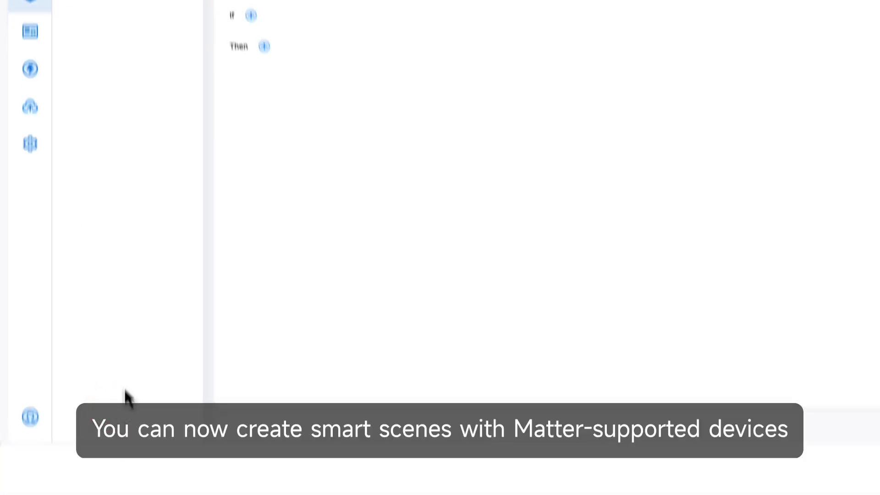
# - Save scene 'Matter': Tap to run trigger, Smart Device action reversing the Matter Switch
pyautogui.write('Matter')
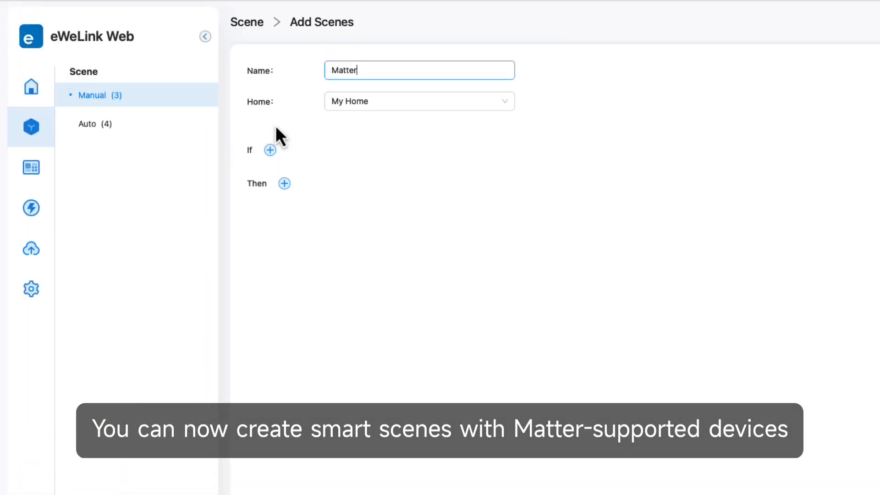
pyautogui.click(269, 149)
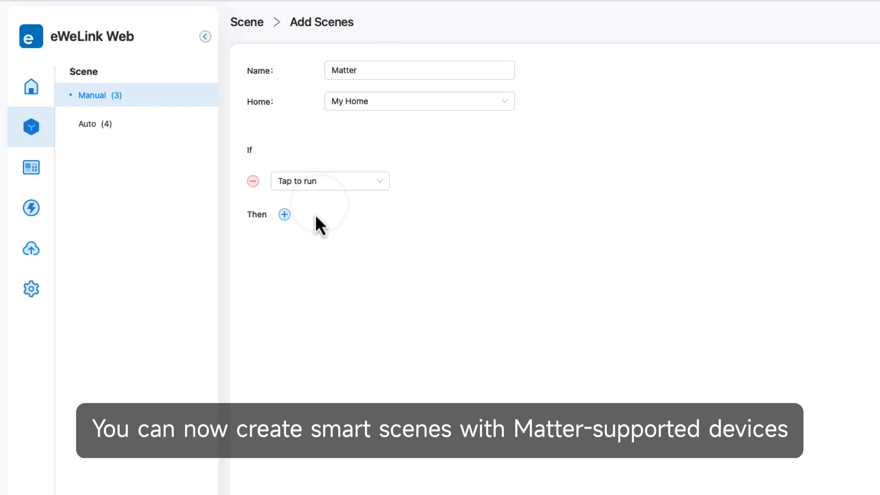
pyautogui.click(284, 214)
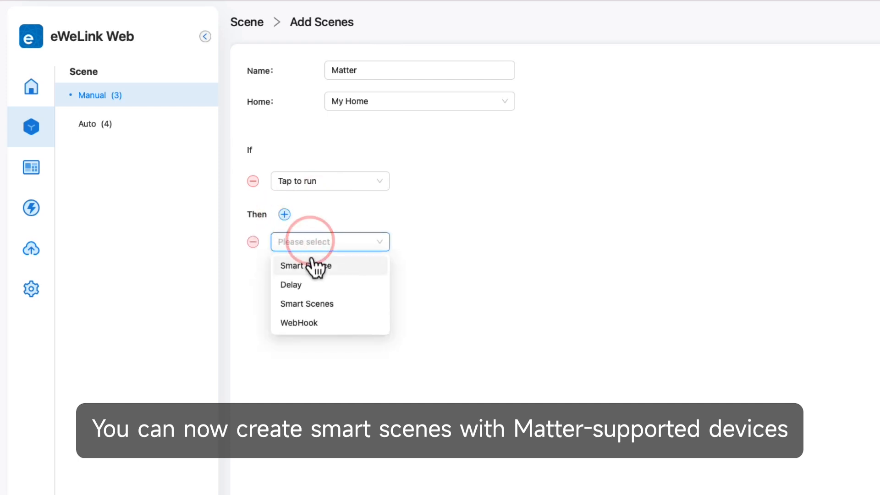
pyautogui.click(306, 266)
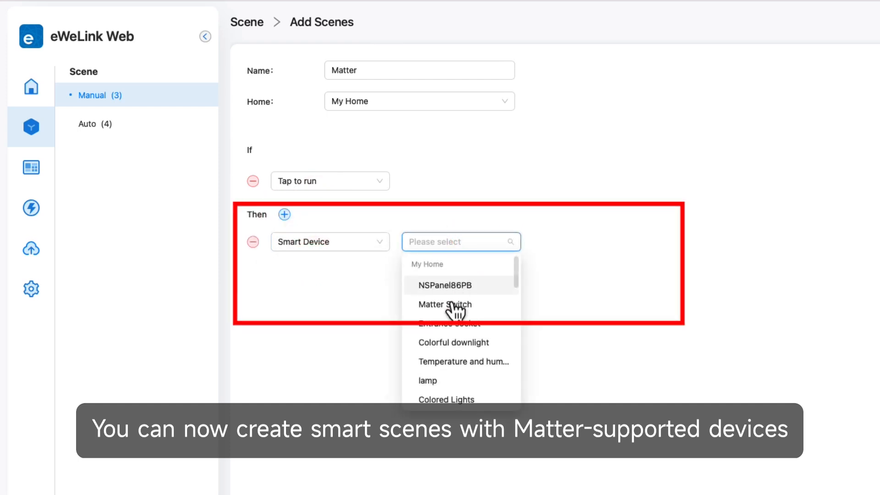
pyautogui.click(445, 305)
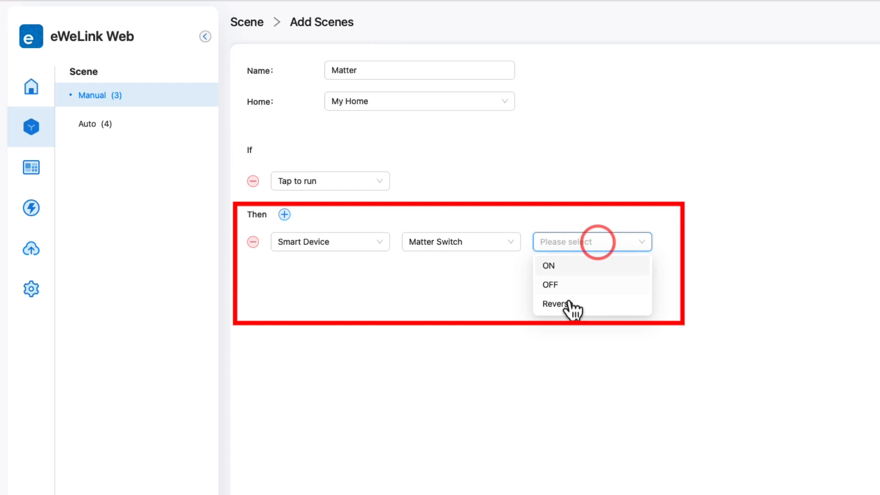
pyautogui.click(556, 303)
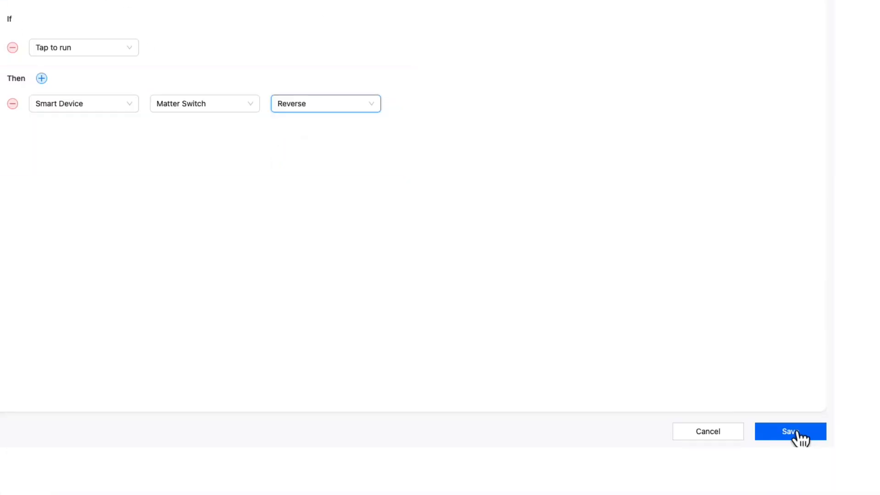
pyautogui.click(789, 431)
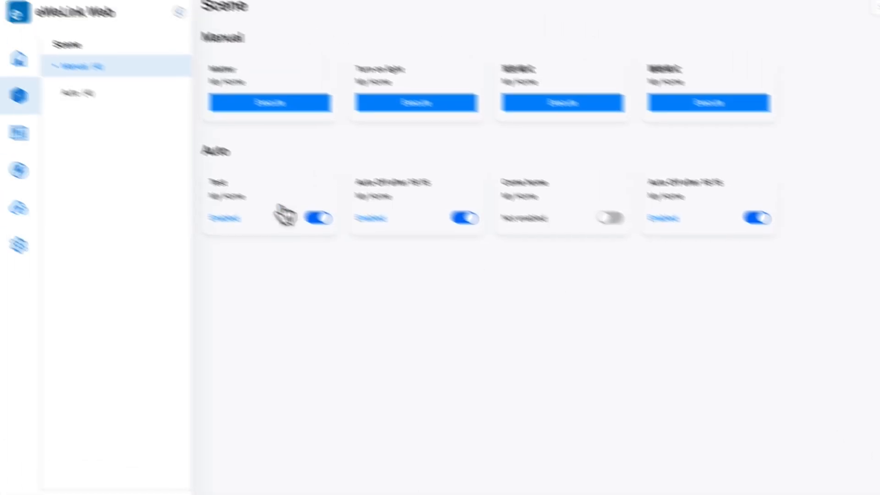
# - Edit the CAST V2.14 dashboard to use Appearance Dark and save it
pyautogui.click(29, 139)
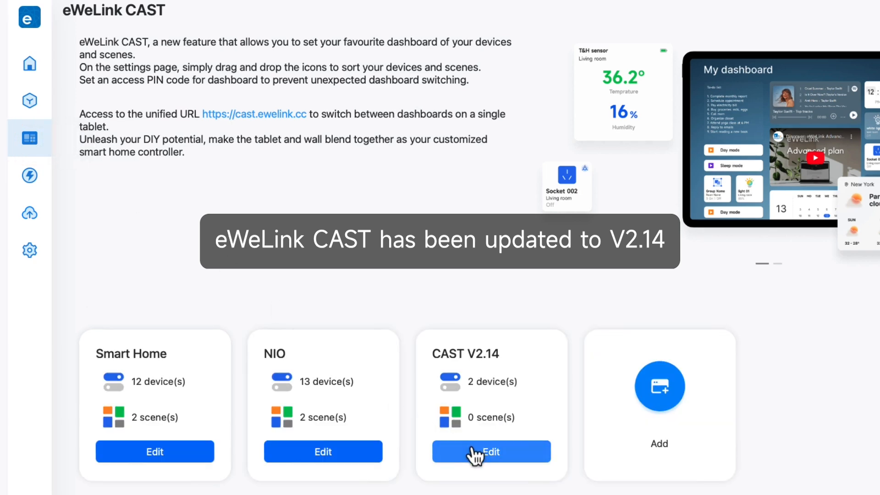
pyautogui.click(491, 452)
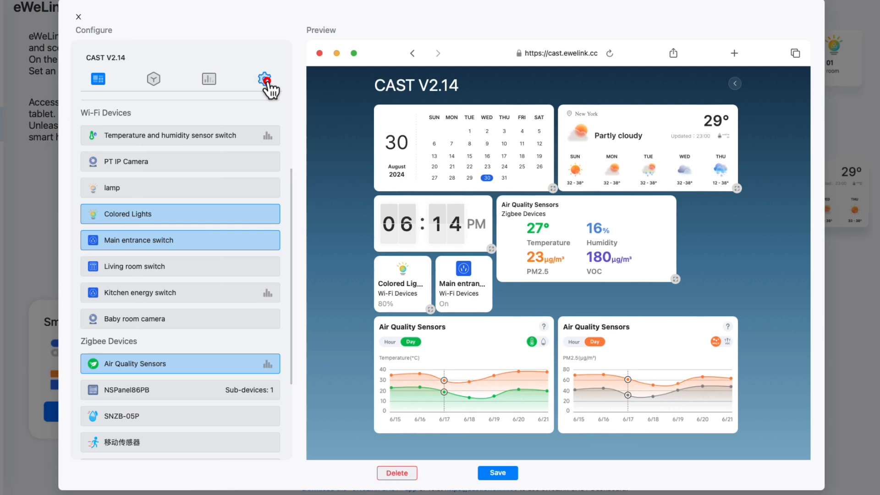
pyautogui.click(141, 297)
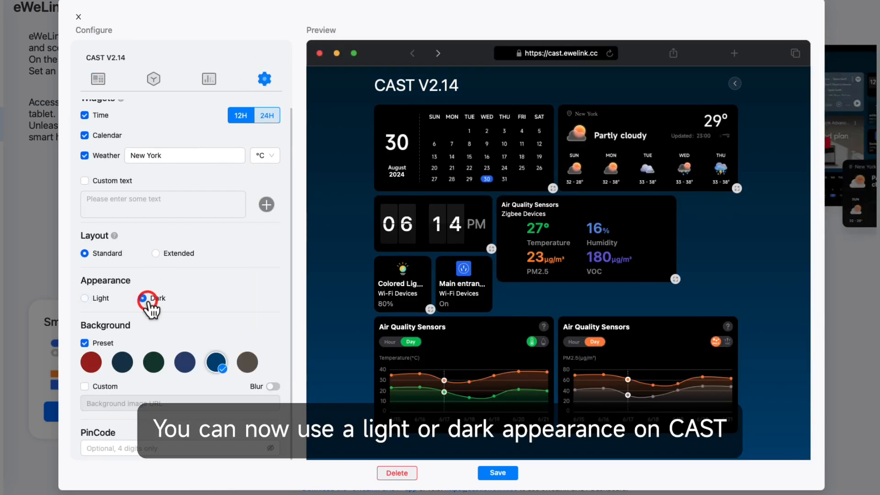
pyautogui.click(144, 298)
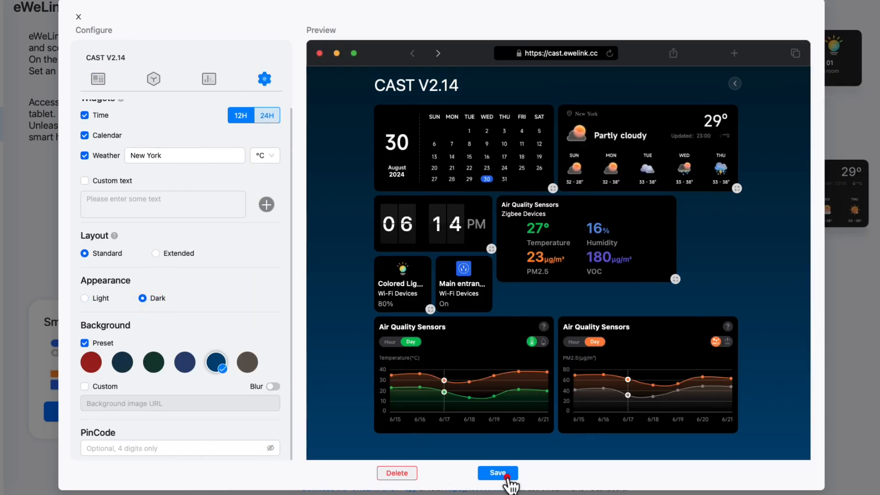
pyautogui.click(497, 473)
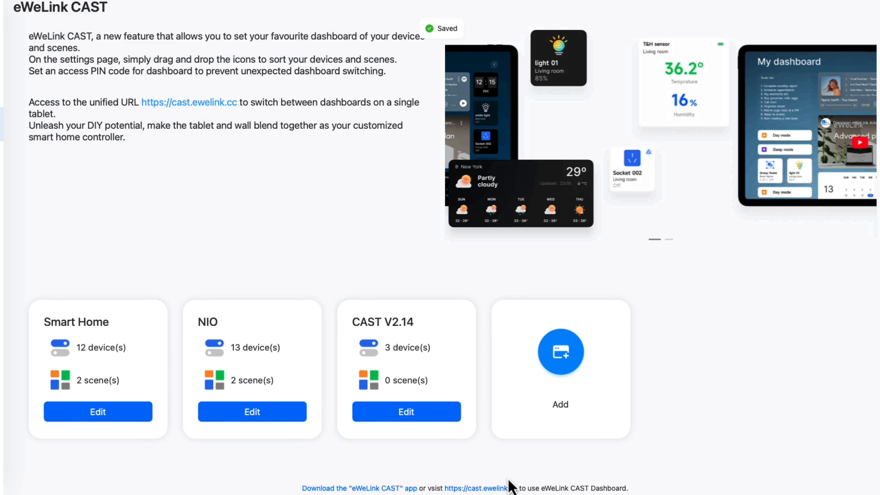
# - Bring up the web app settings showing the V3.8.0 release notes
pyautogui.click(22, 268)
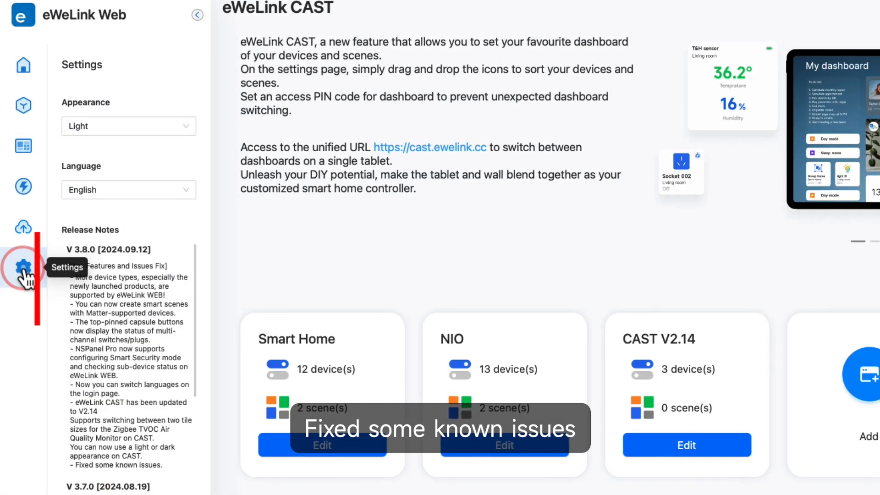